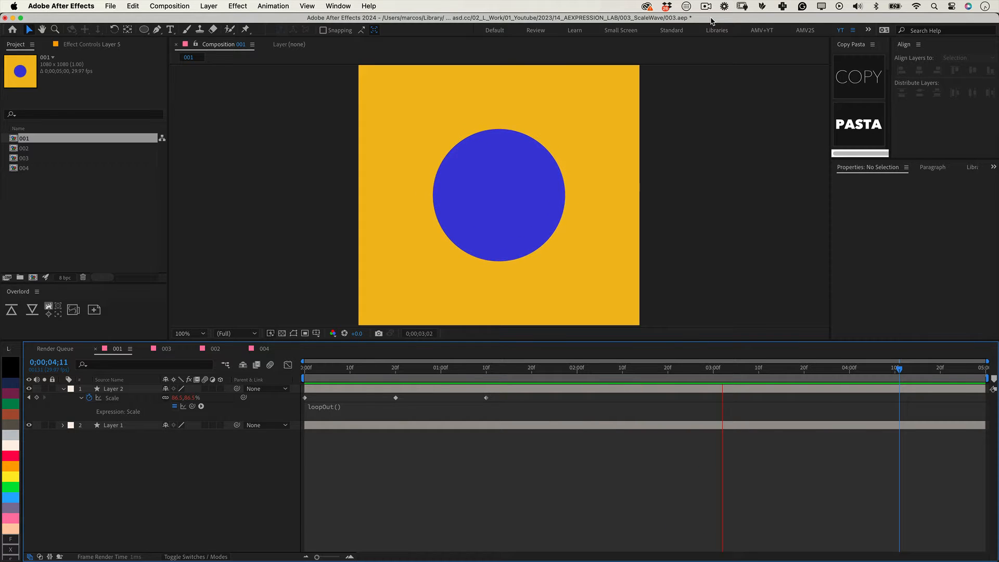
Switch to composition 002 and reveal the circle layer's Scale expression with amplitude and frequency variables
{"action": "left_click", "coordinate": [309, 367]}
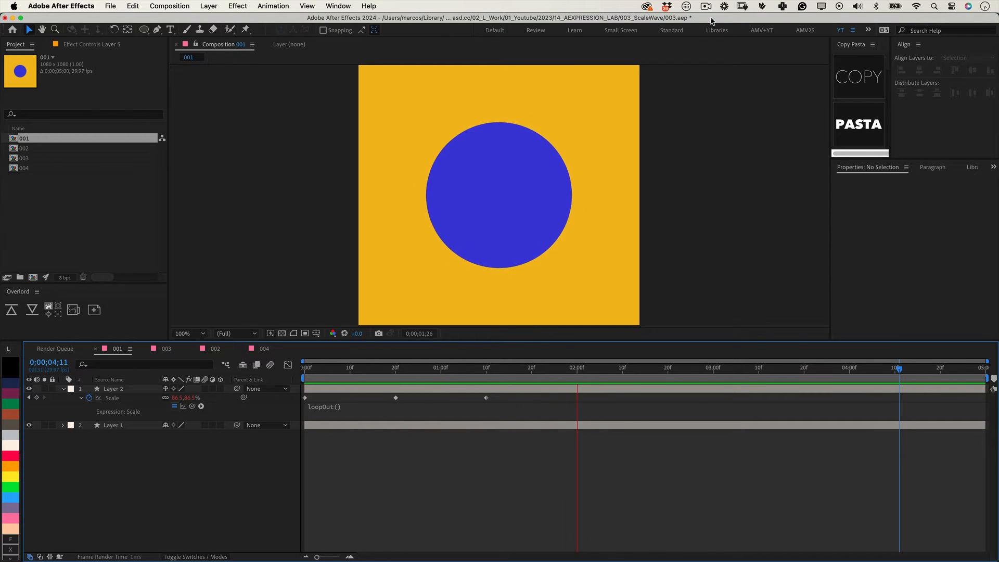
{"action": "left_click", "coordinate": [859, 367]}
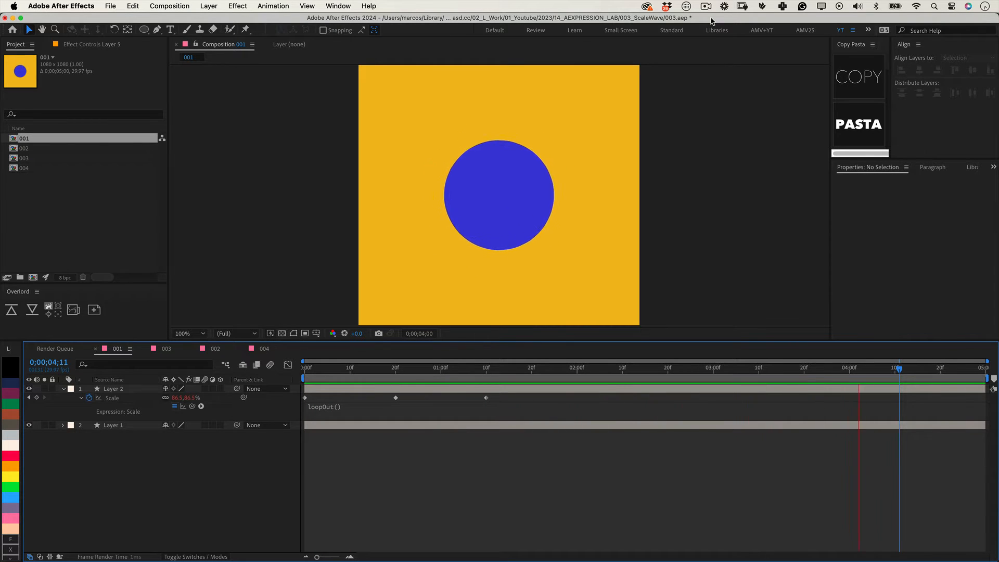
{"action": "left_click", "coordinate": [451, 368]}
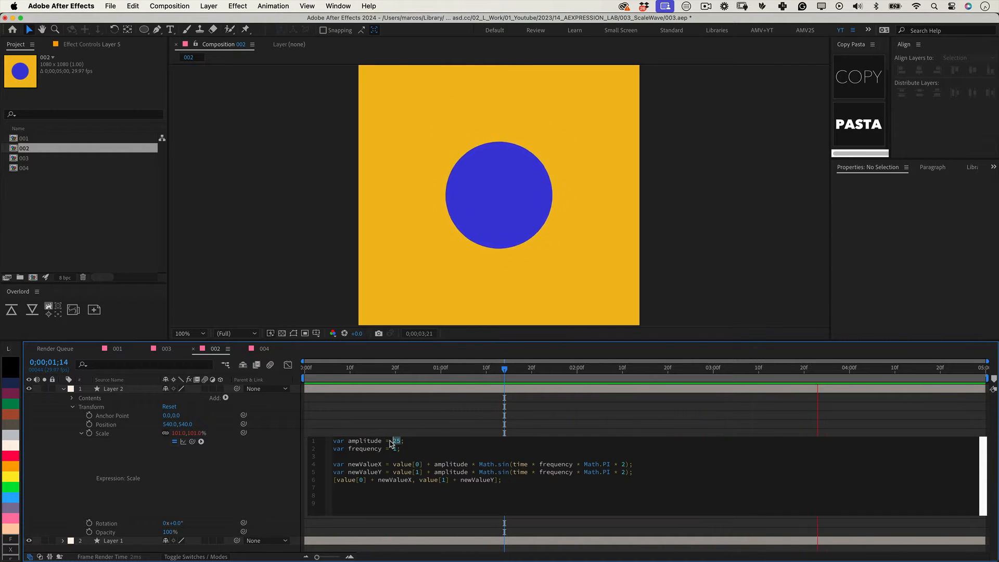
{"action": "double_click", "coordinate": [24, 158]}
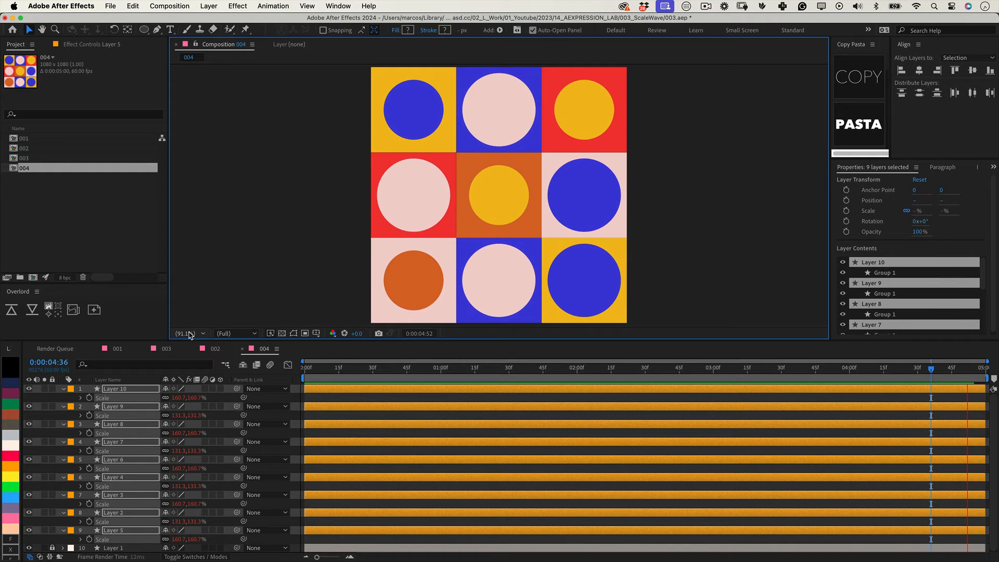
Switch to composition 004 and preview the 3x3 circle grid pulsating at offset sizes
{"action": "left_click", "coordinate": [532, 368]}
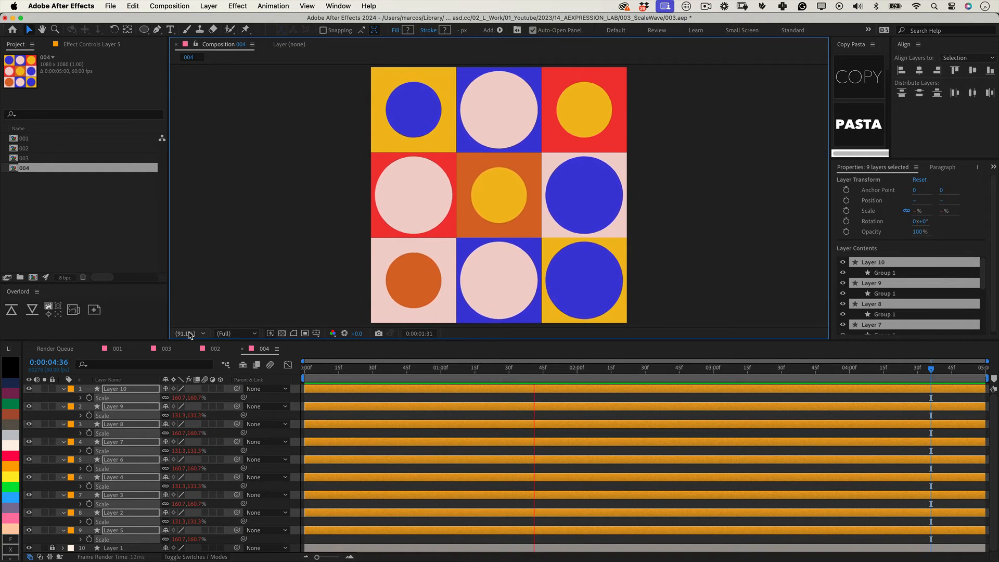
{"action": "left_click", "coordinate": [809, 367]}
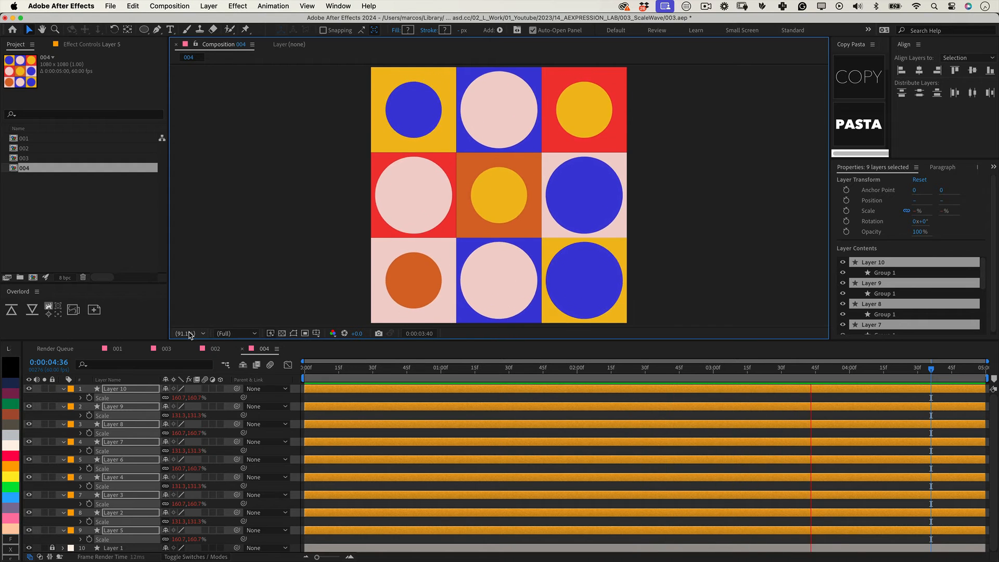
{"action": "left_click", "coordinate": [399, 367]}
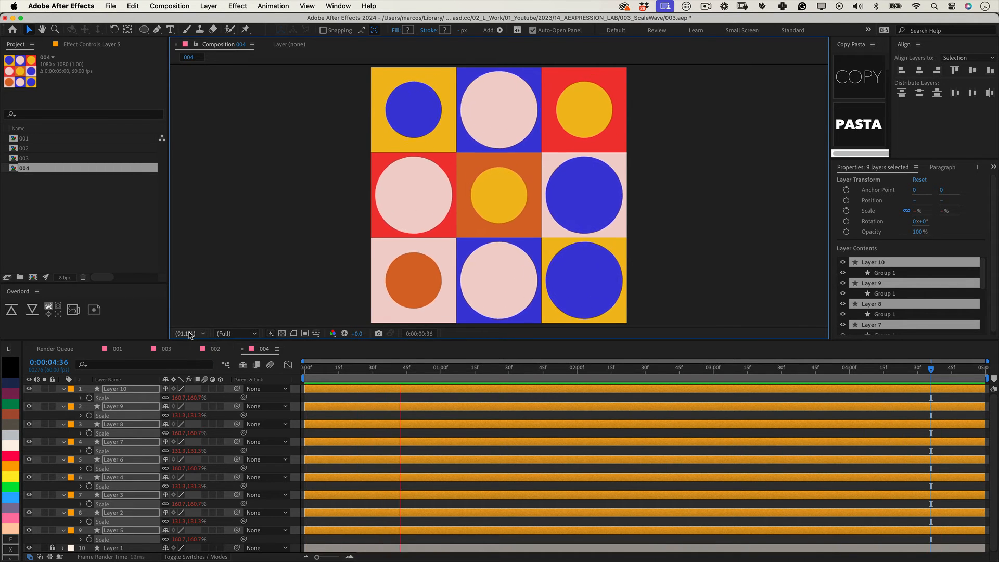
{"action": "left_click", "coordinate": [669, 367]}
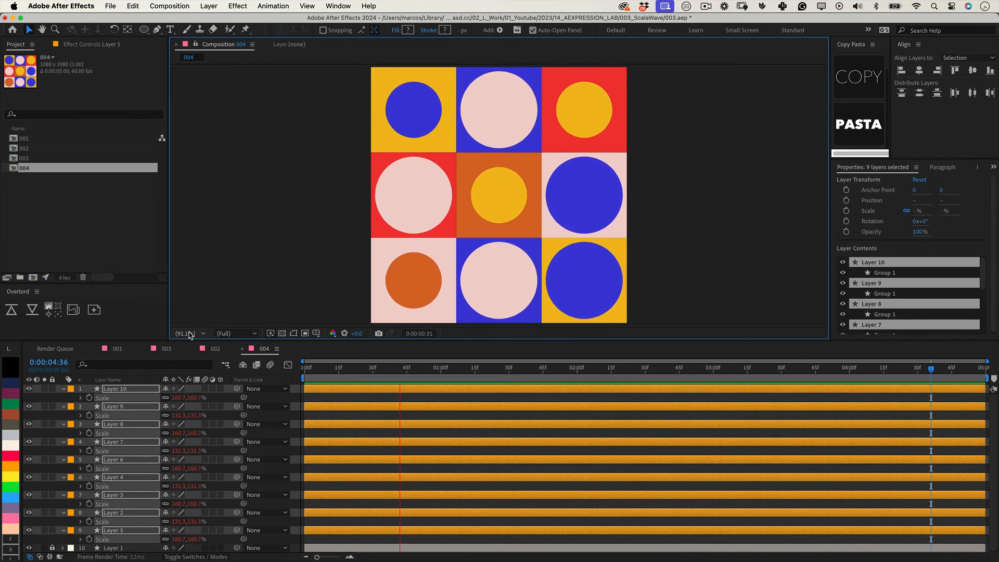
{"action": "left_click", "coordinate": [667, 367]}
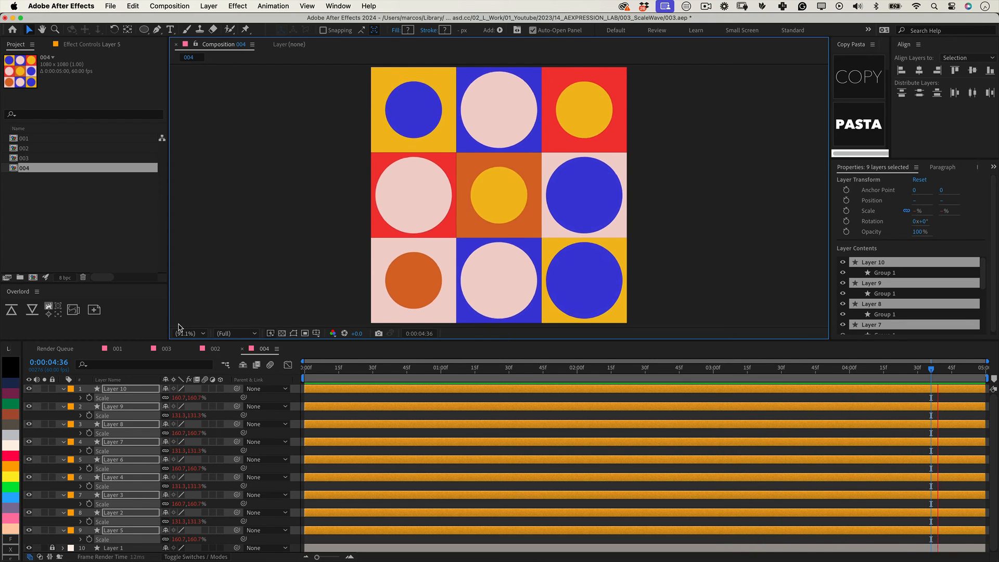
{"action": "left_click", "coordinate": [530, 368]}
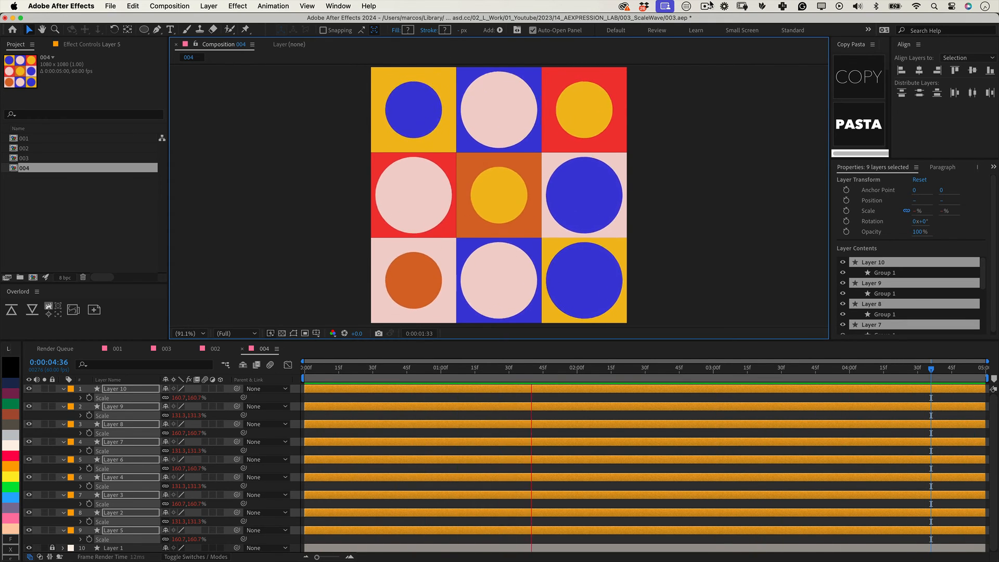